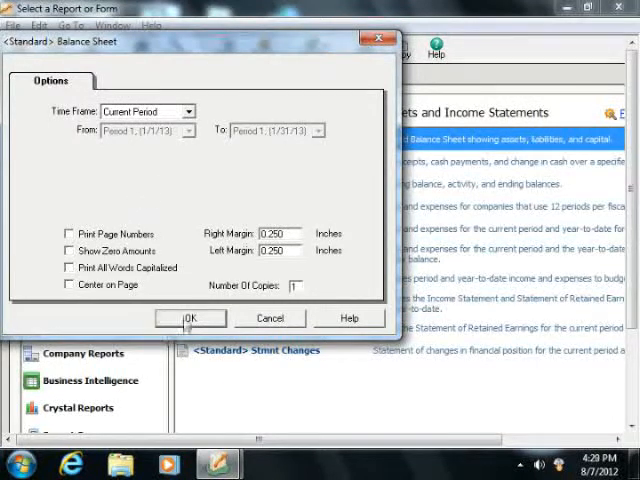
- Accept the Standard Balance Sheet options with Current Period as the time frame
{"action": "left_click", "coordinate": [190, 318]}
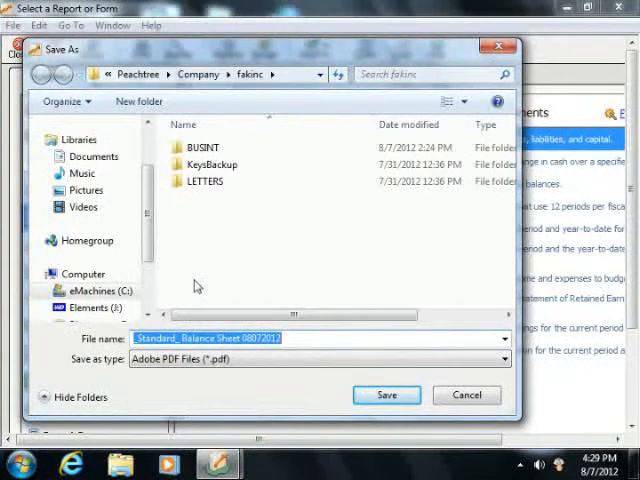
{"action": "mouse_move", "coordinate": [202, 292]}
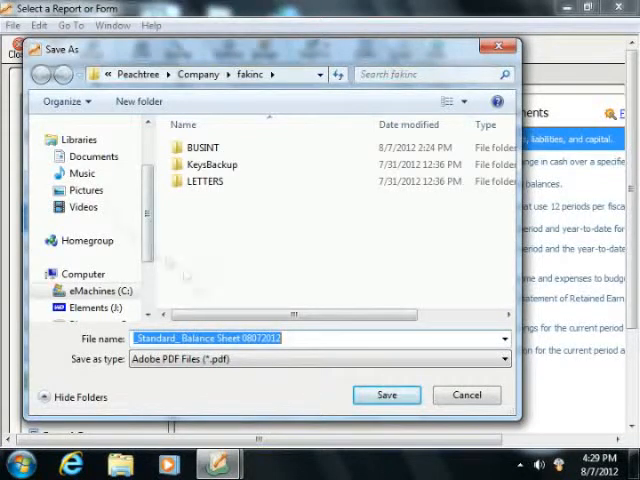
- Save the Standard Balance Sheet PDF into the Documents library under the existing file name
{"action": "left_click", "coordinate": [88, 156]}
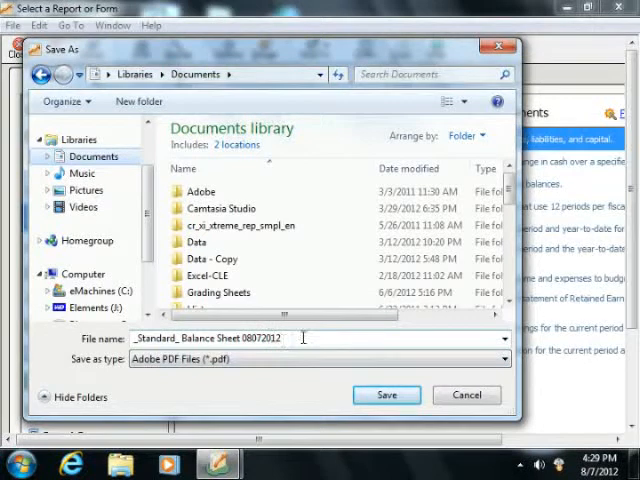
{"action": "triple_click", "coordinate": [208, 338]}
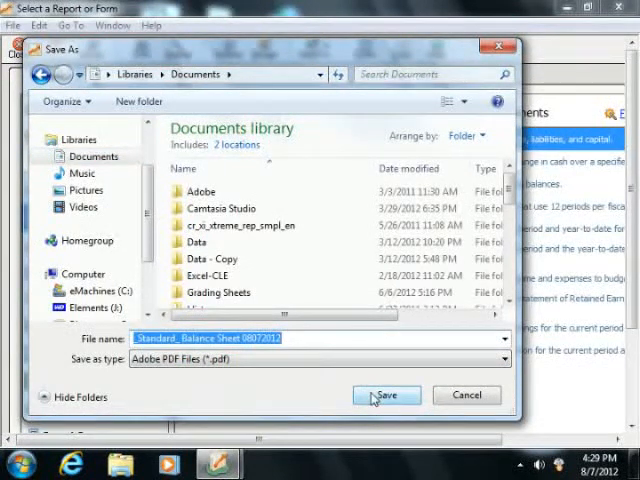
{"action": "left_click", "coordinate": [386, 396]}
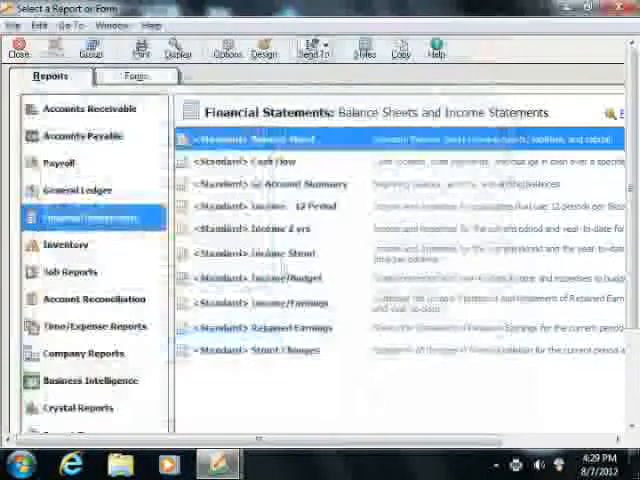